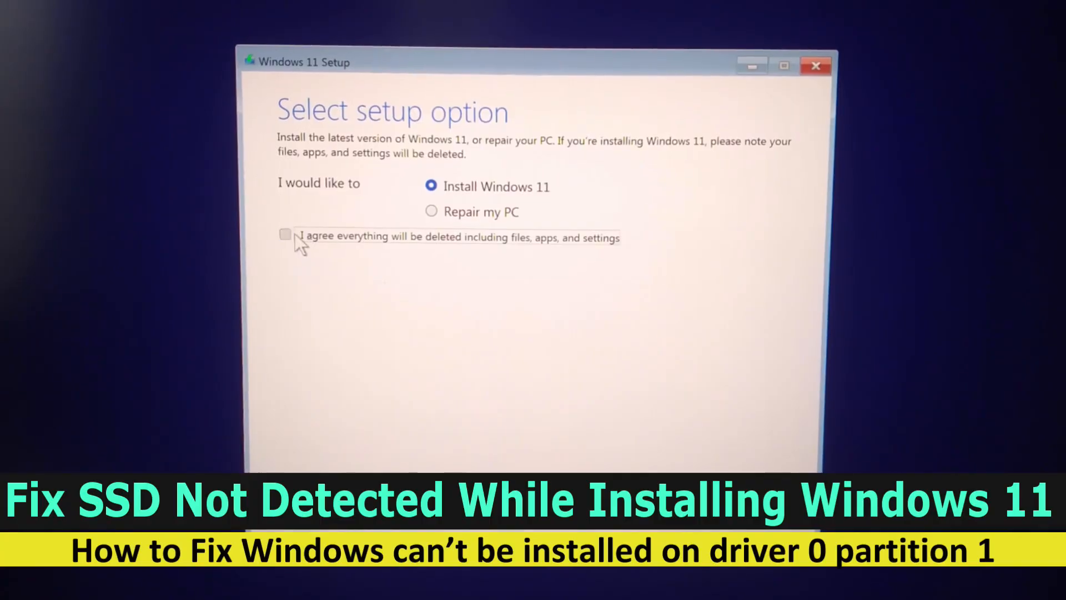
# Accept that everything on the disk will be deleted and continue to the install-location list.
pyautogui.click(285, 231)
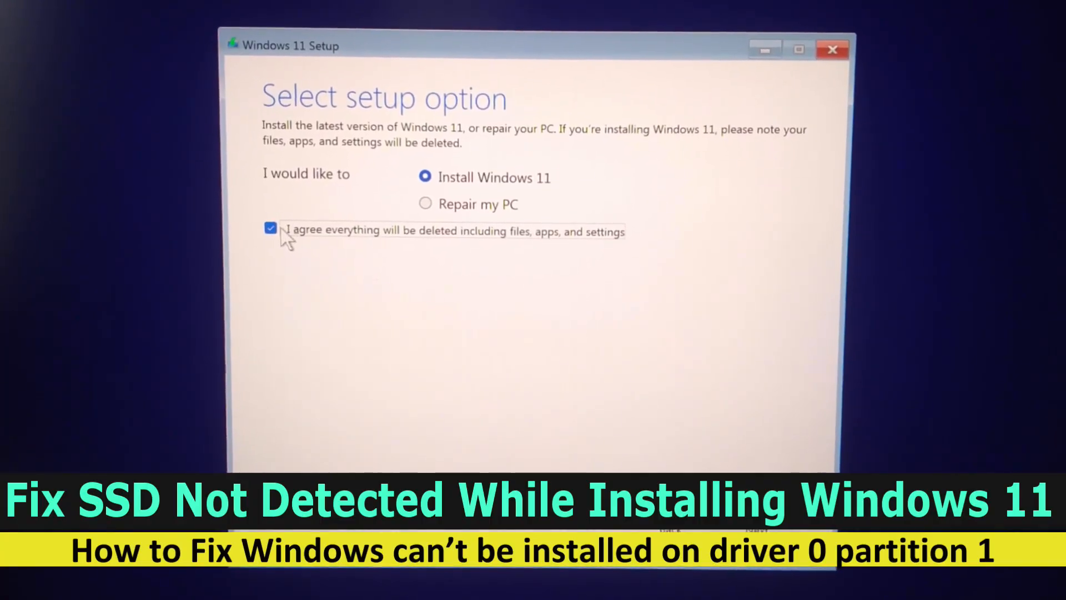
pyautogui.click(770, 542)
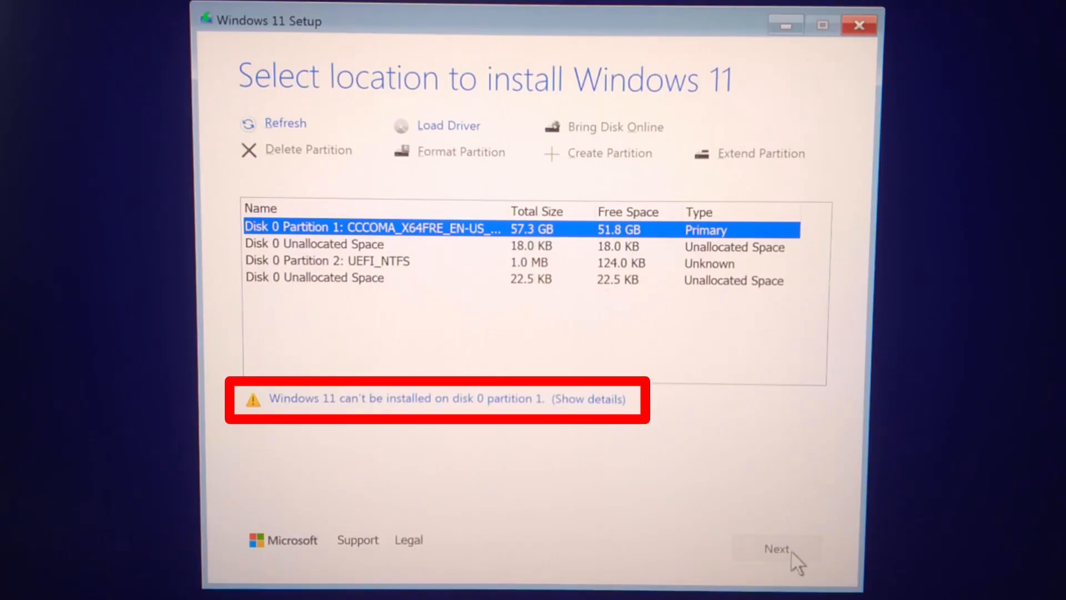
pyautogui.moveTo(368, 292)
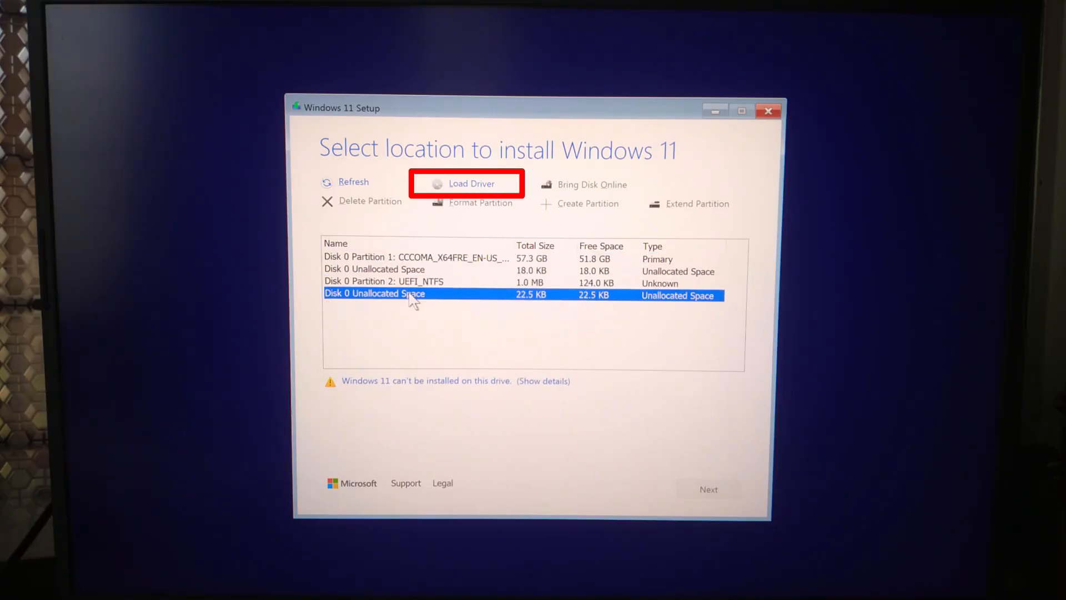
pyautogui.moveTo(420, 401)
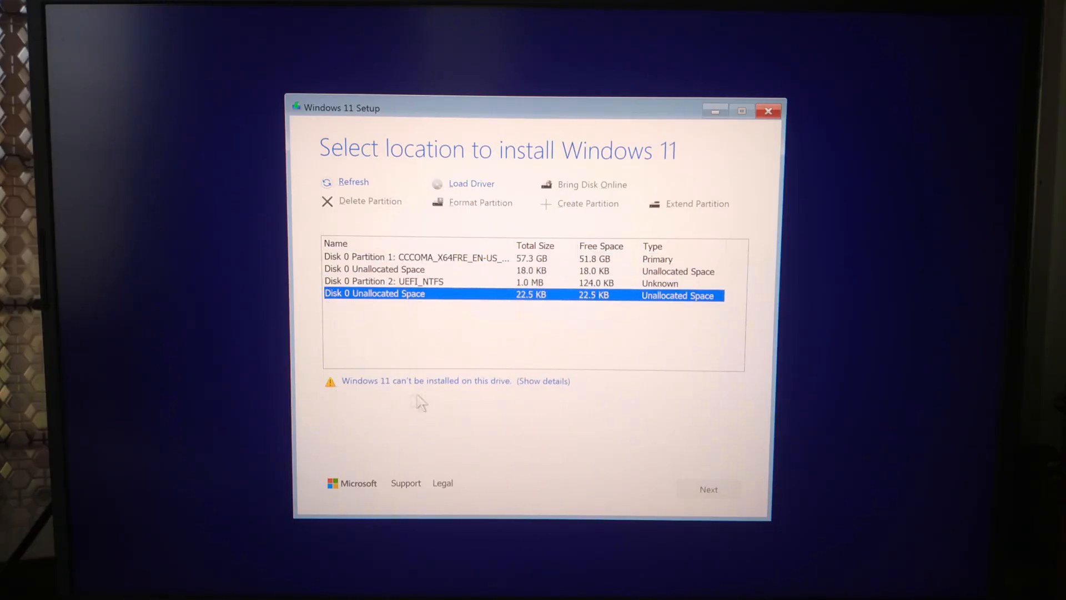
pyautogui.moveTo(586, 404)
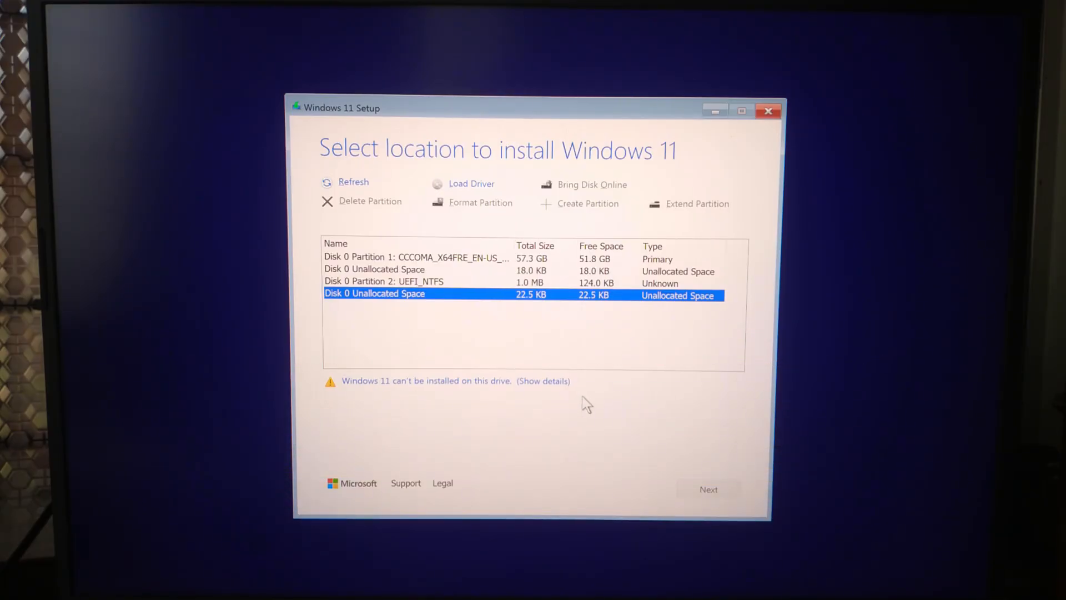
pyautogui.moveTo(710, 360)
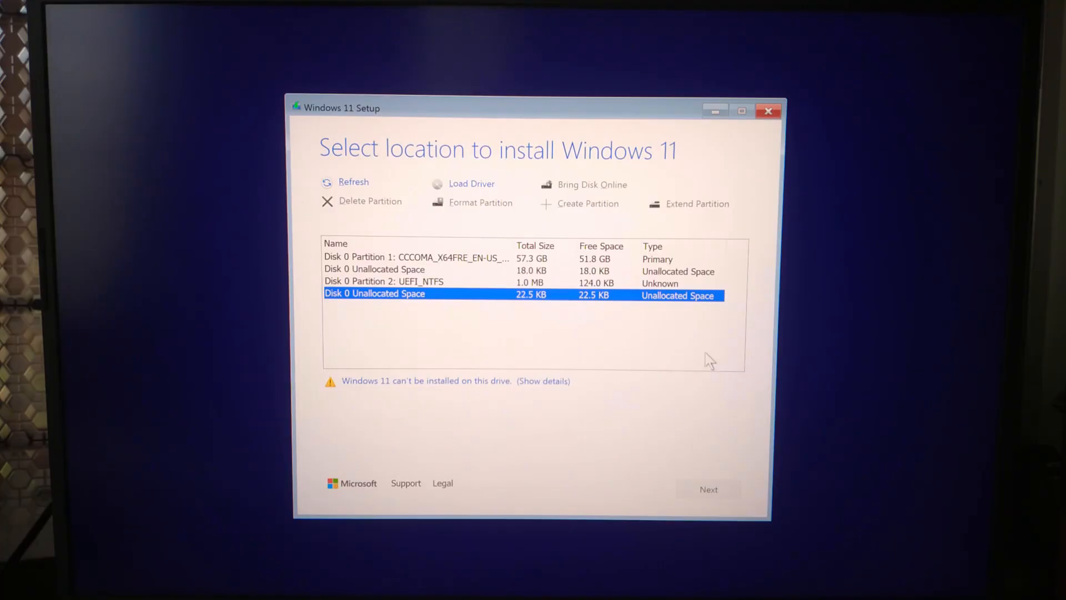
# Reach SATA Configuration under Advanced > PCH-IO Configuration in the BIOS.
pyautogui.click(769, 111)
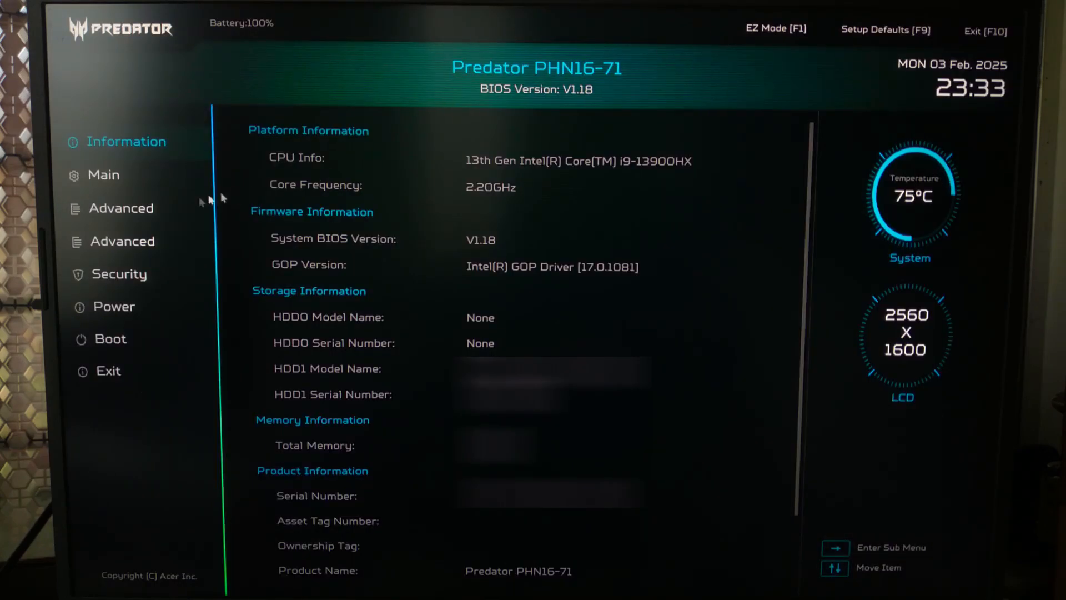
pyautogui.click(121, 241)
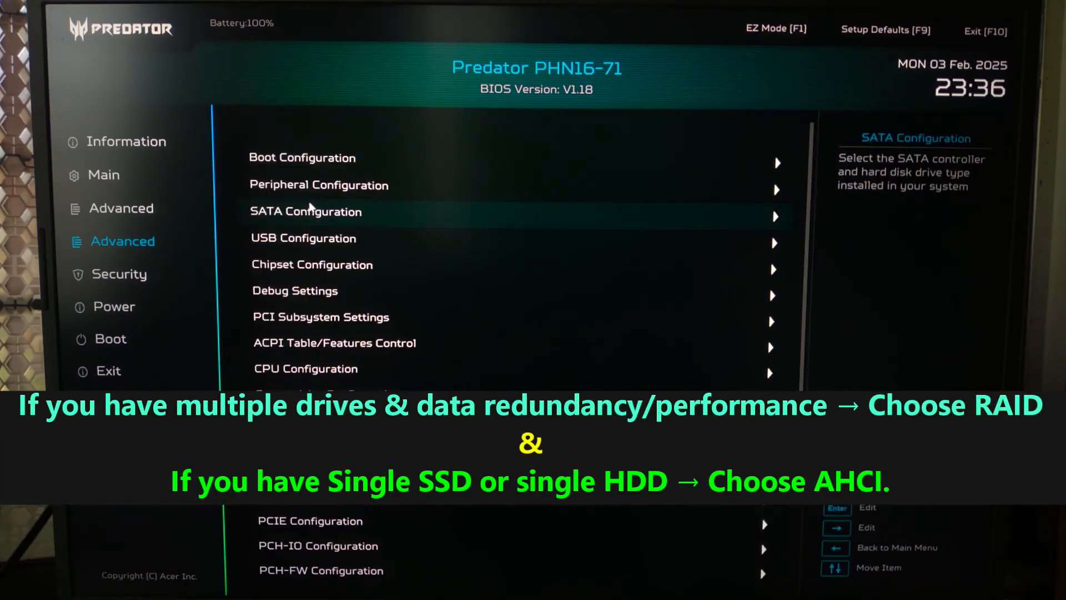
pyautogui.moveTo(644, 360)
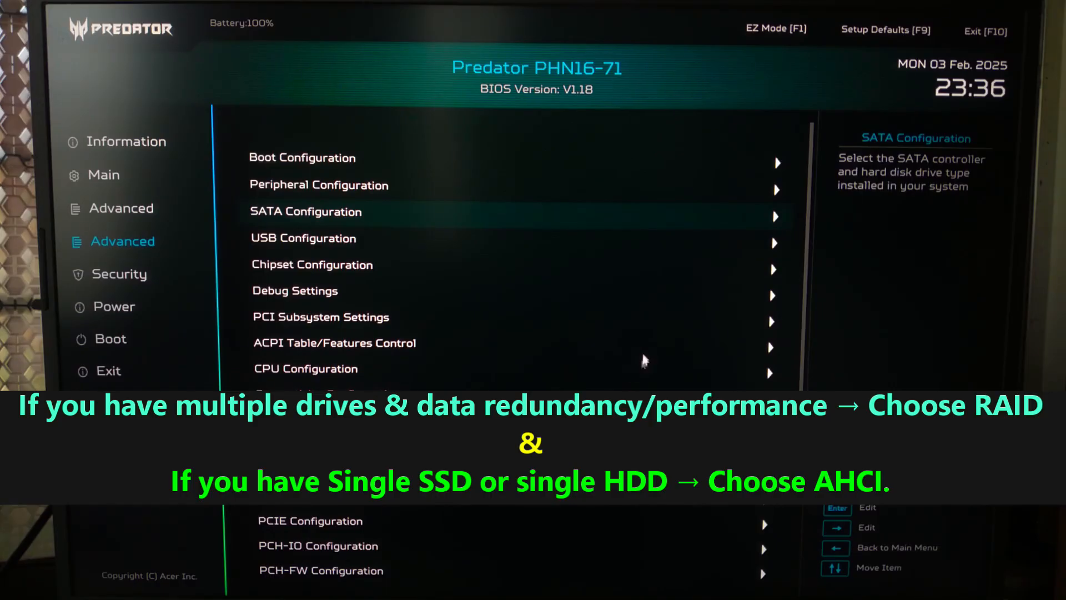
pyautogui.scroll(-3)
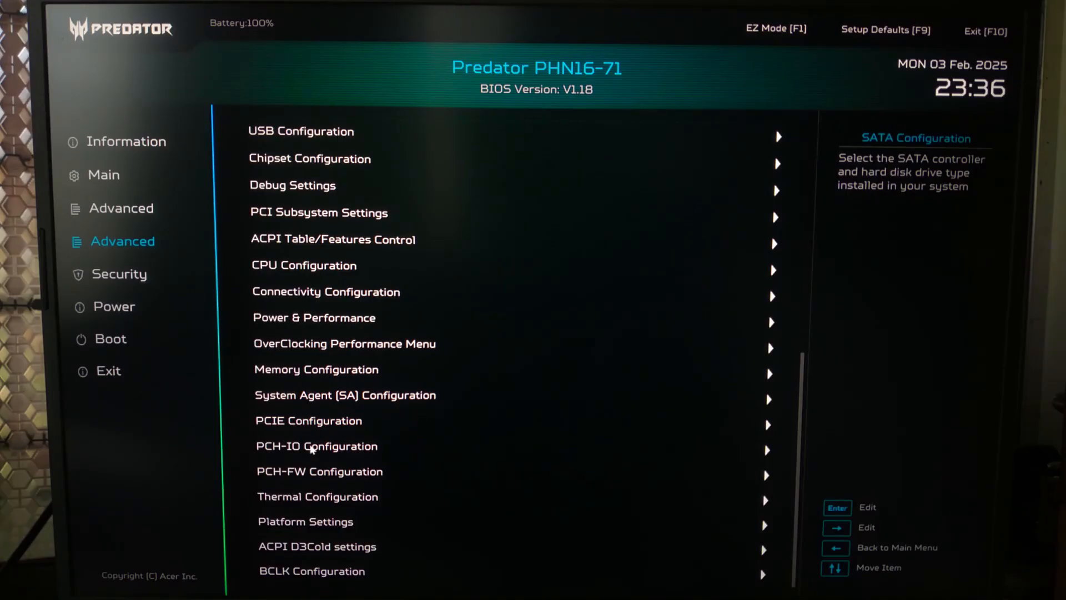
pyautogui.click(317, 446)
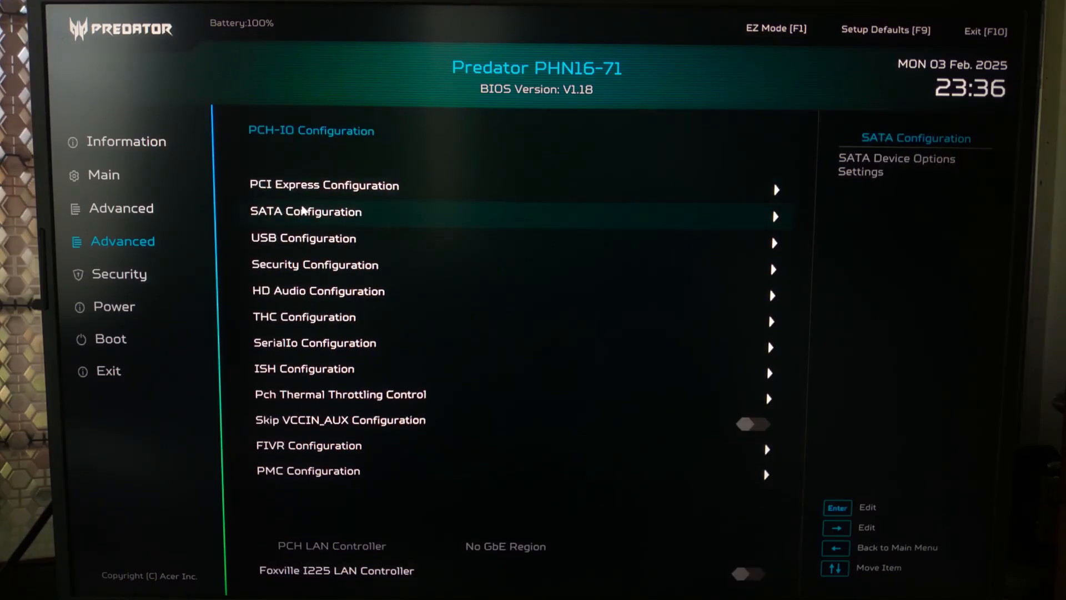
pyautogui.click(304, 211)
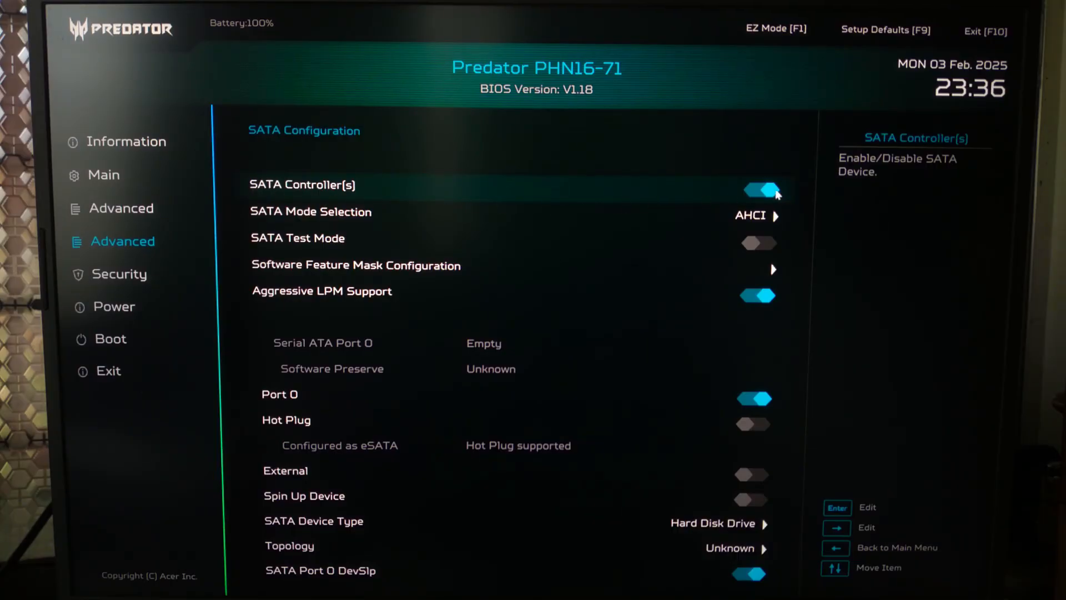
pyautogui.moveTo(747, 225)
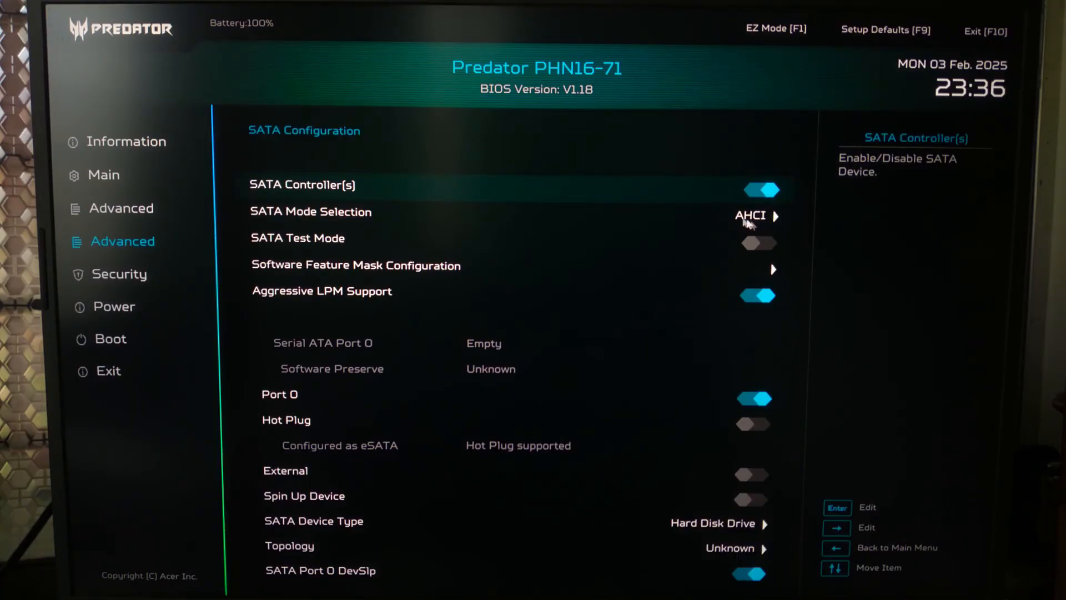
# Set SATA Mode Selection to AHCI.
pyautogui.click(751, 215)
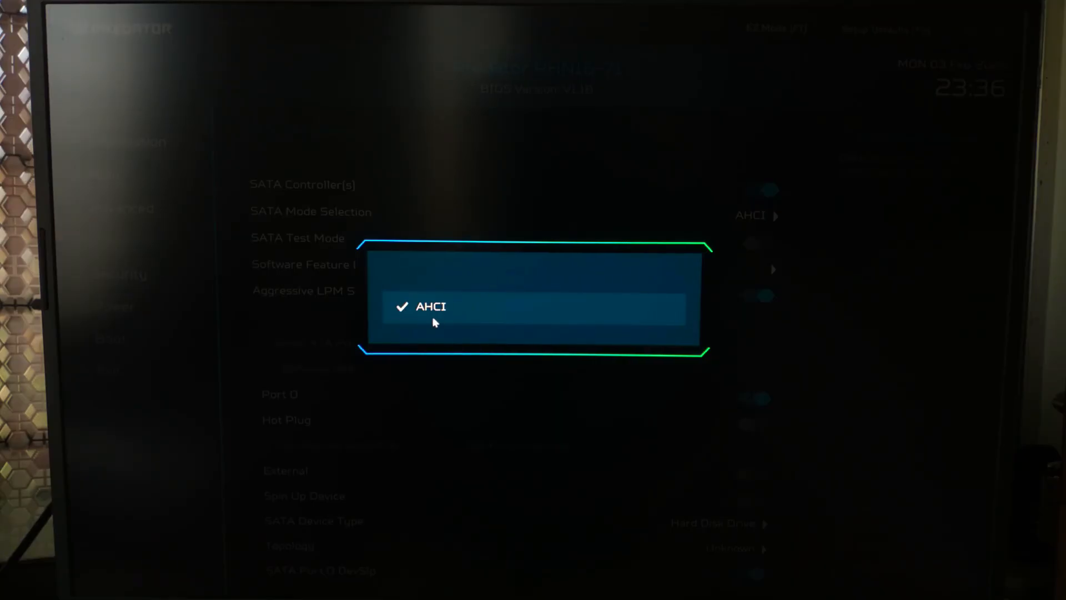
pyautogui.click(431, 307)
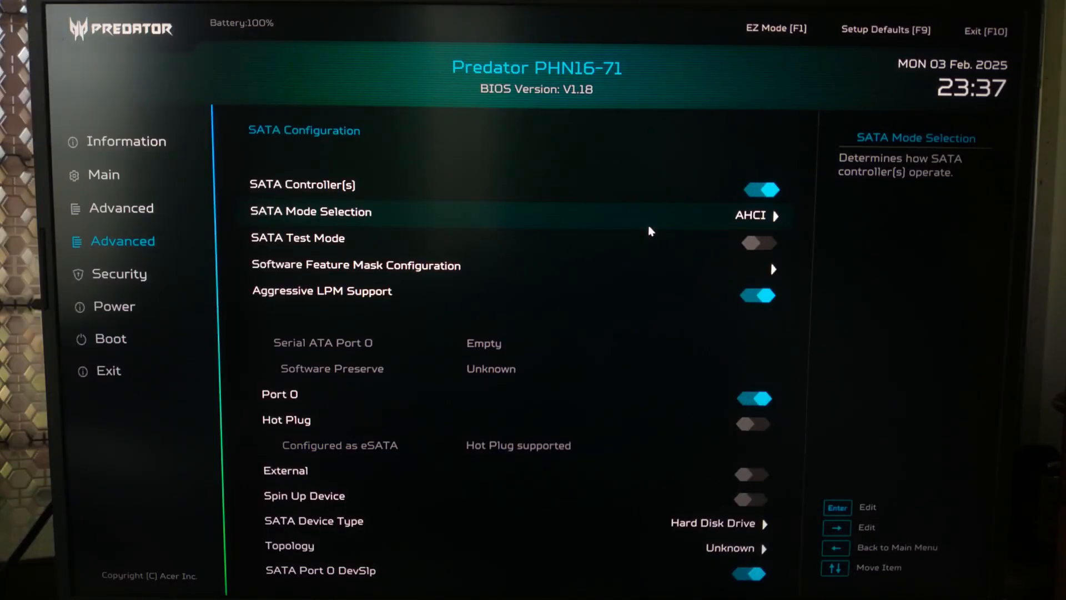
pyautogui.moveTo(286, 227)
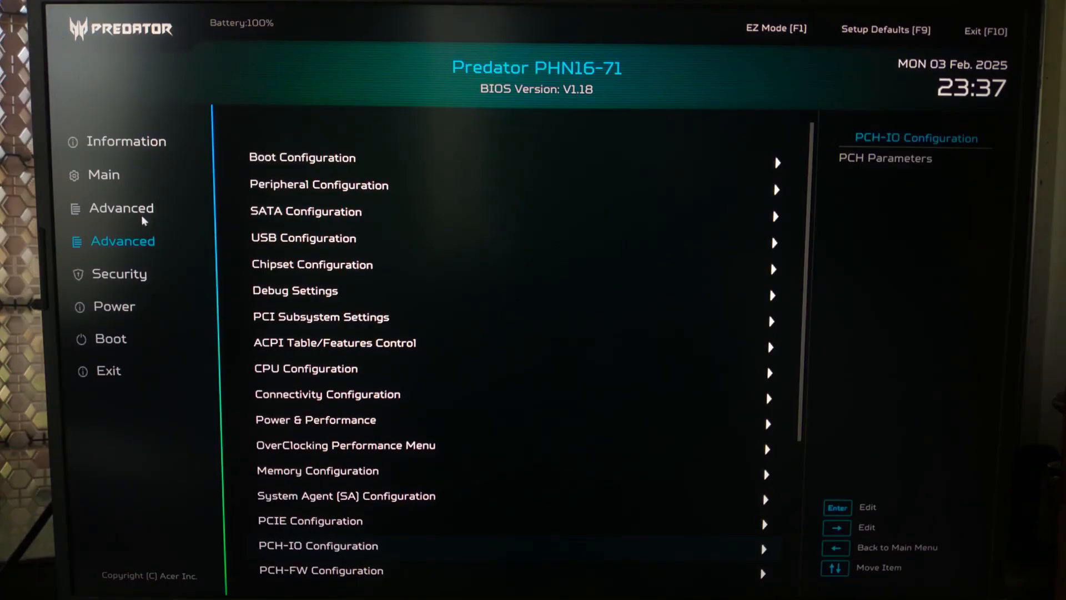
# Check the CPU options, then toggle the VMD Controller setting on the Main page.
pyautogui.click(306, 367)
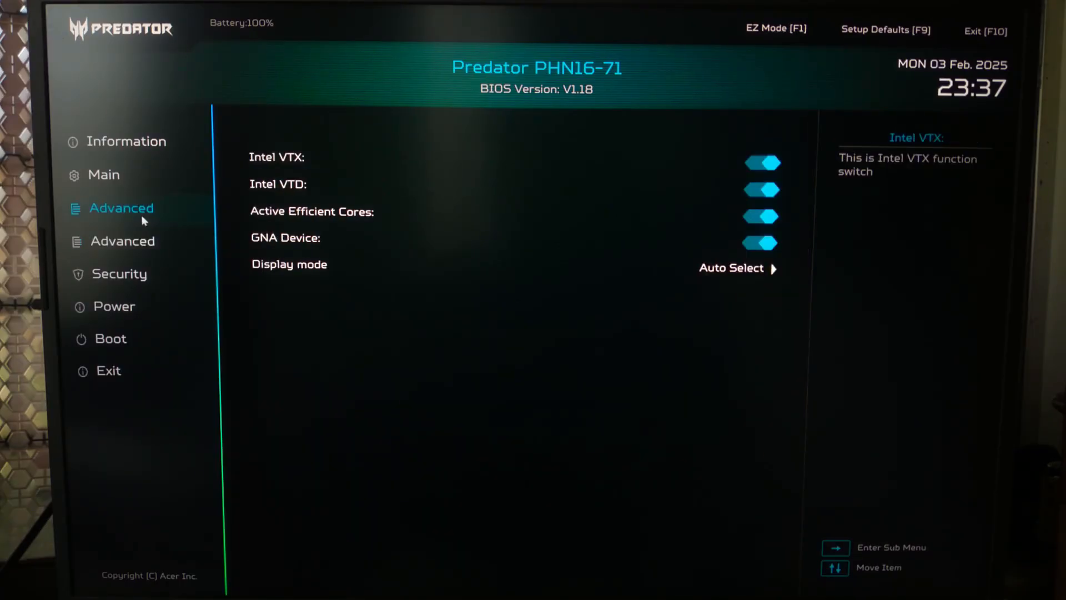
pyautogui.moveTo(115, 182)
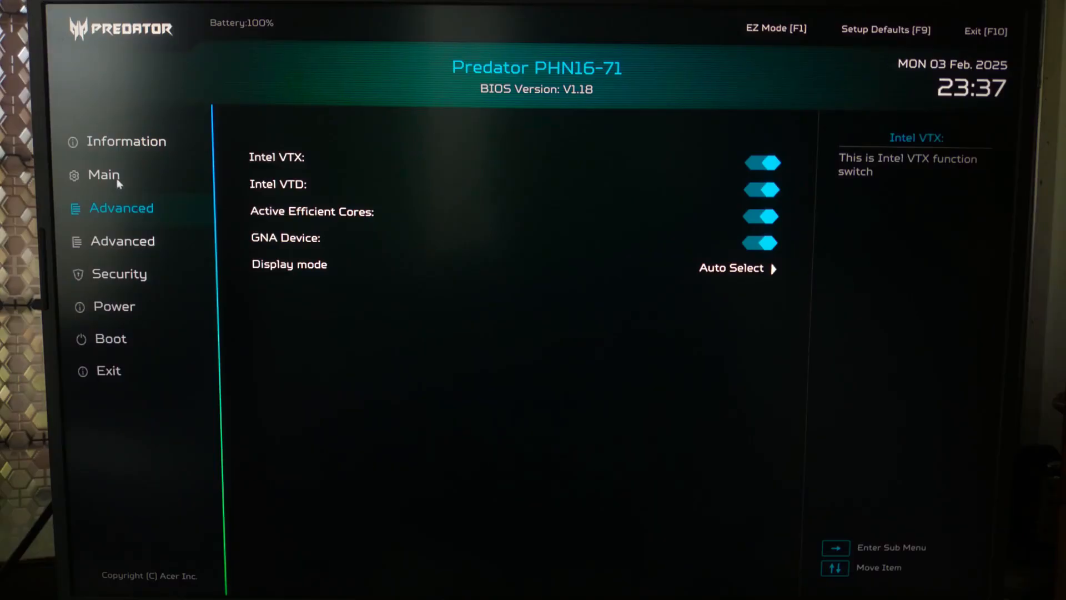
pyautogui.click(104, 175)
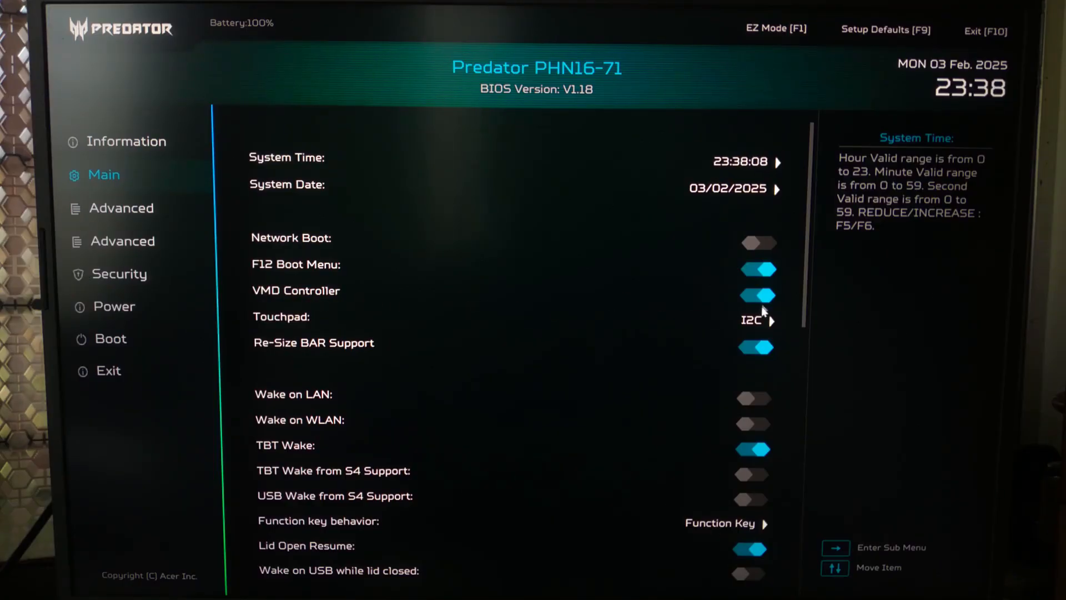
pyautogui.click(756, 295)
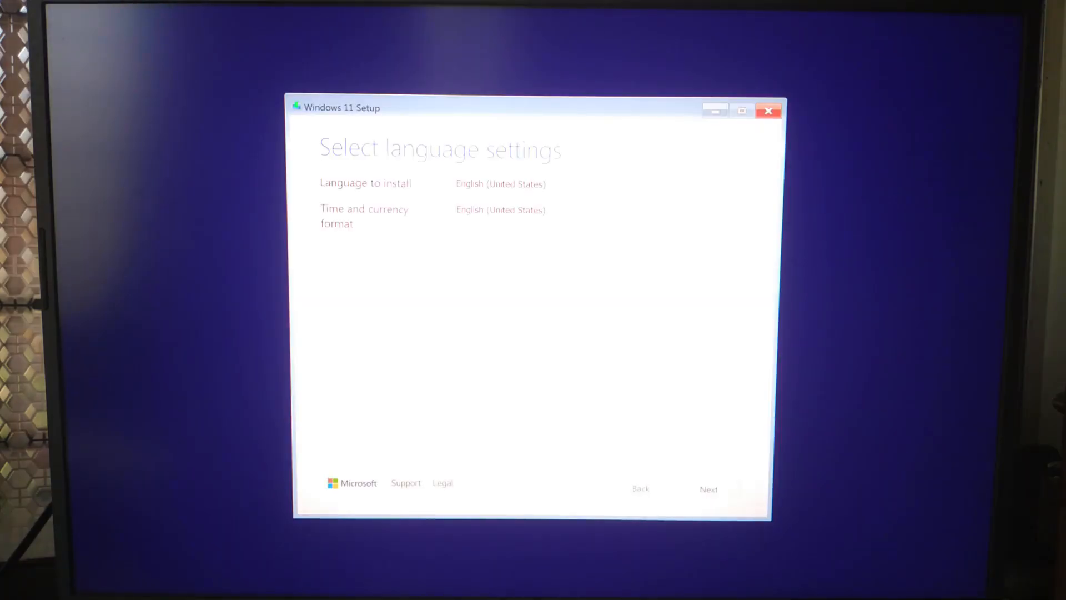
# Keep the US keyboard, choose Install Windows 11, accept data deletion and review both disks' partitions.
pyautogui.click(709, 488)
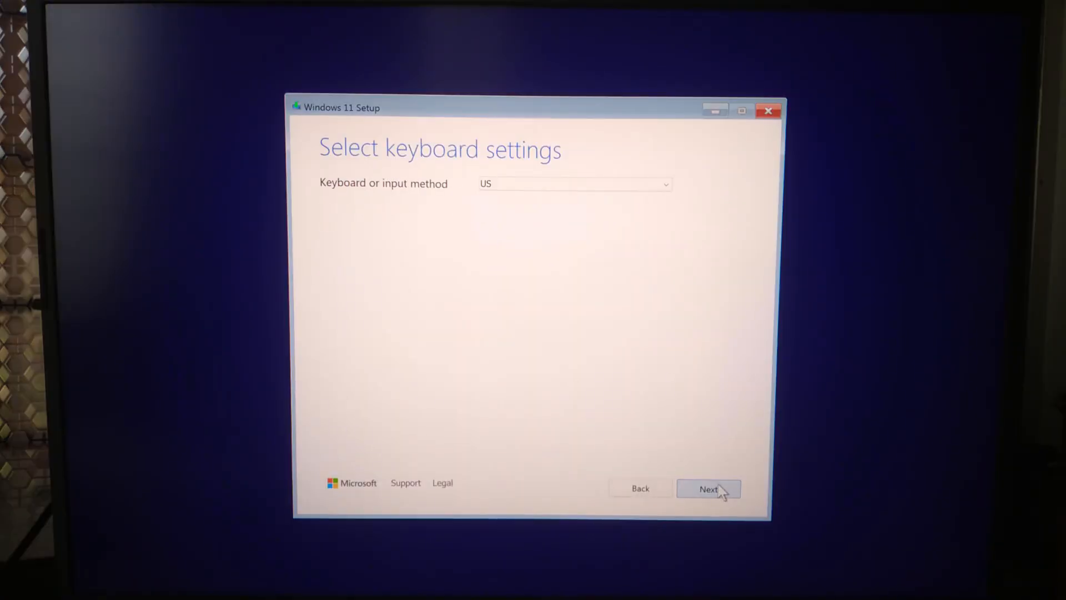
pyautogui.click(708, 488)
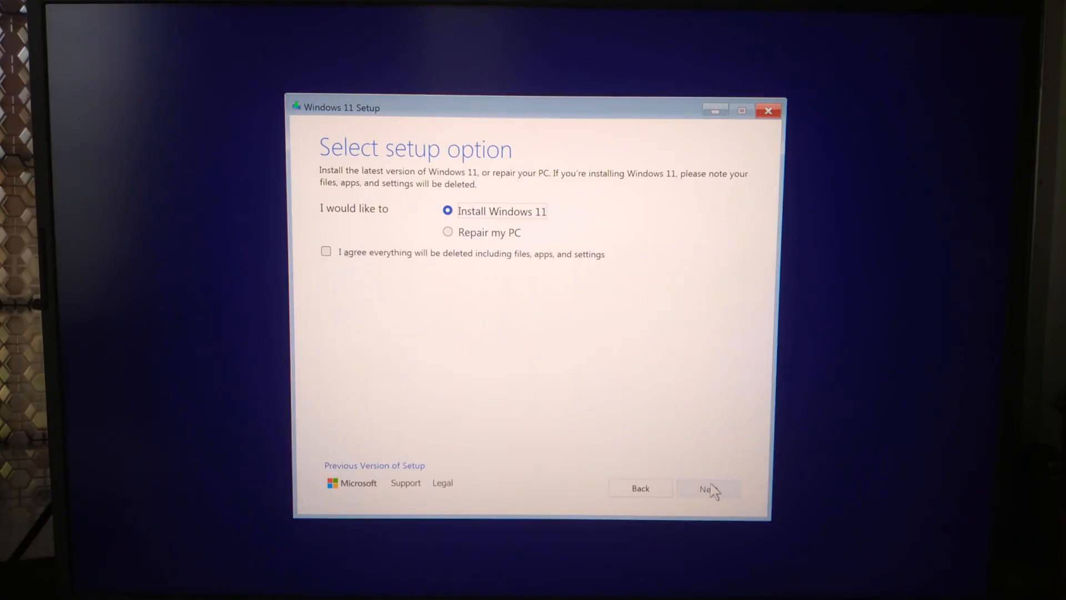
pyautogui.moveTo(358, 260)
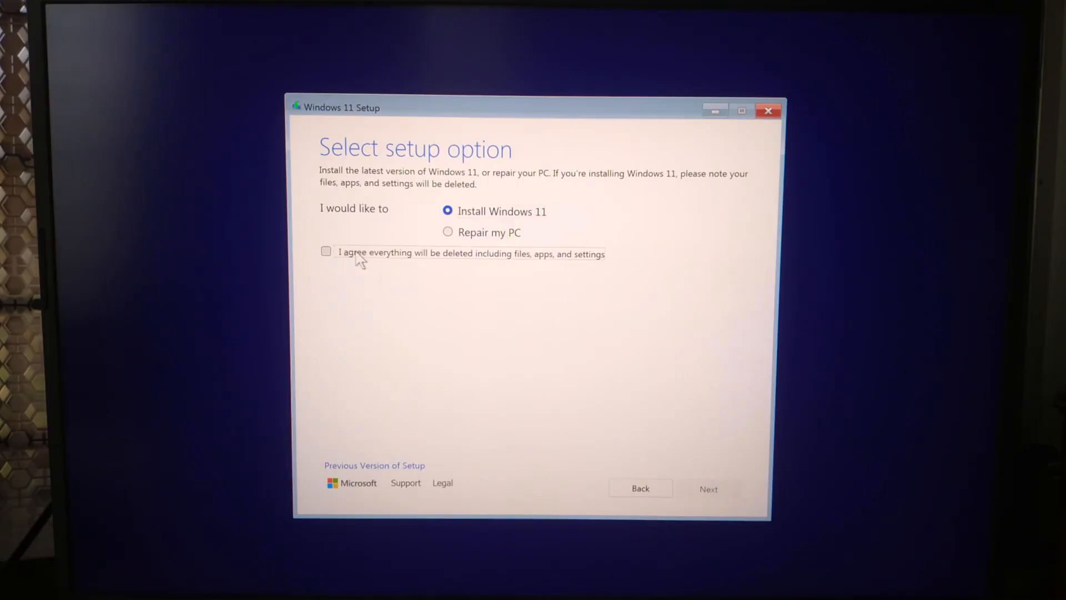
pyautogui.click(326, 251)
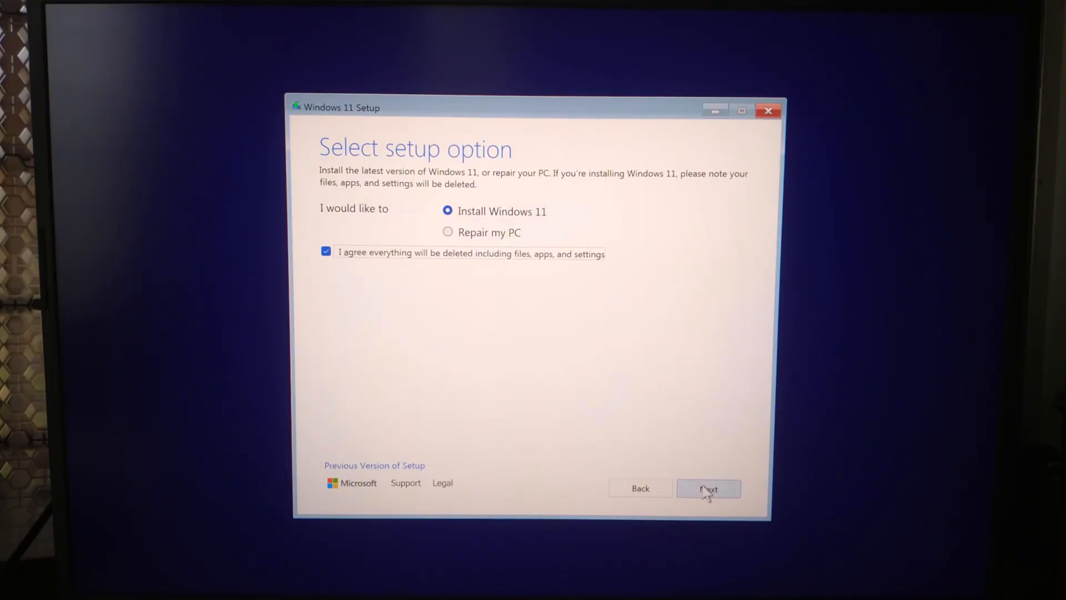
pyautogui.click(707, 489)
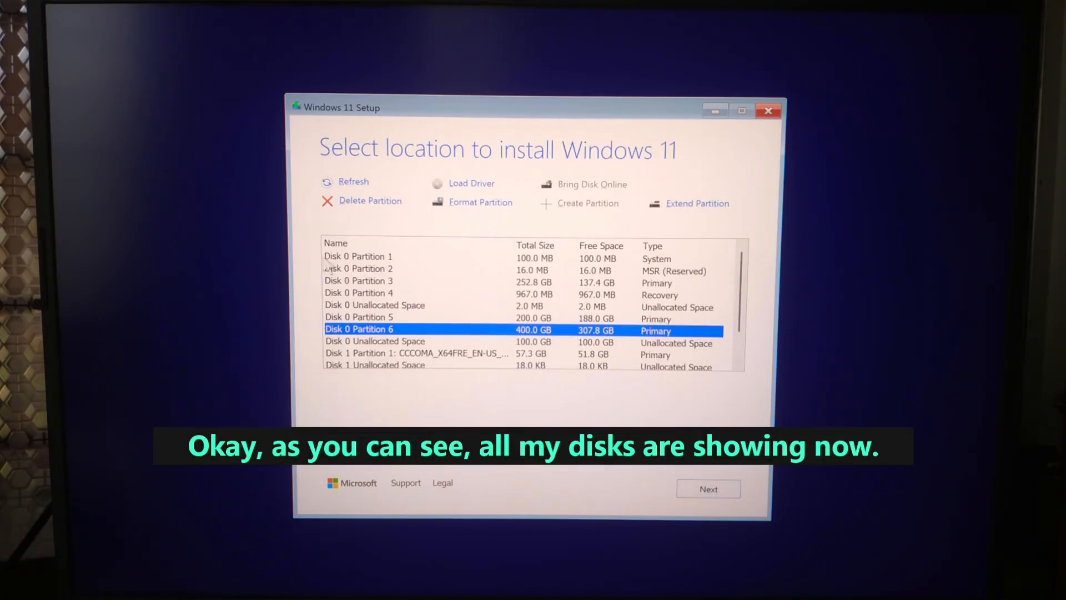
pyautogui.scroll(-3)
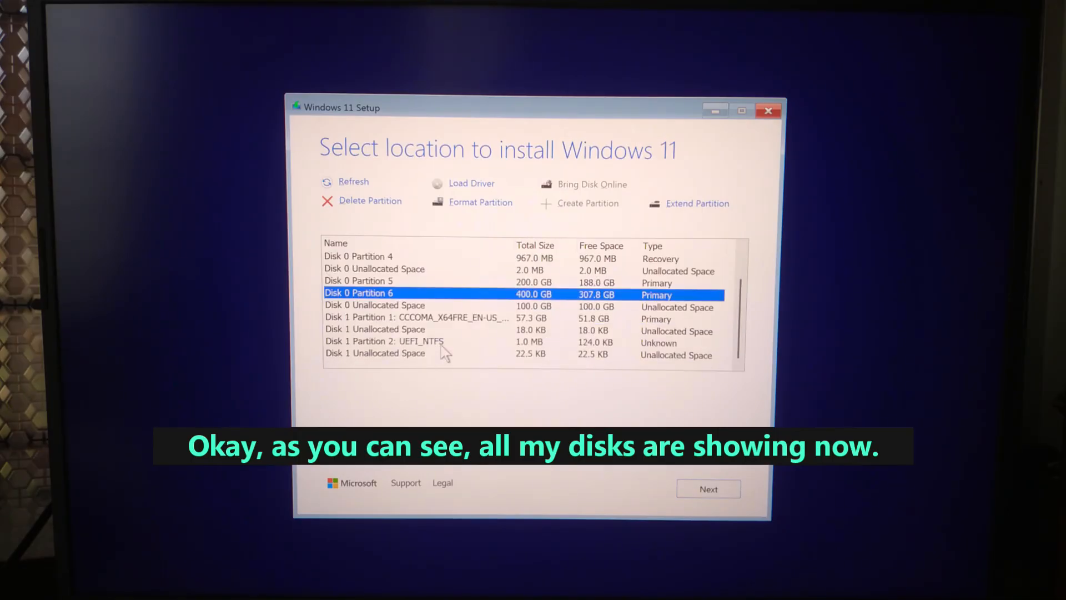
pyautogui.moveTo(382, 304)
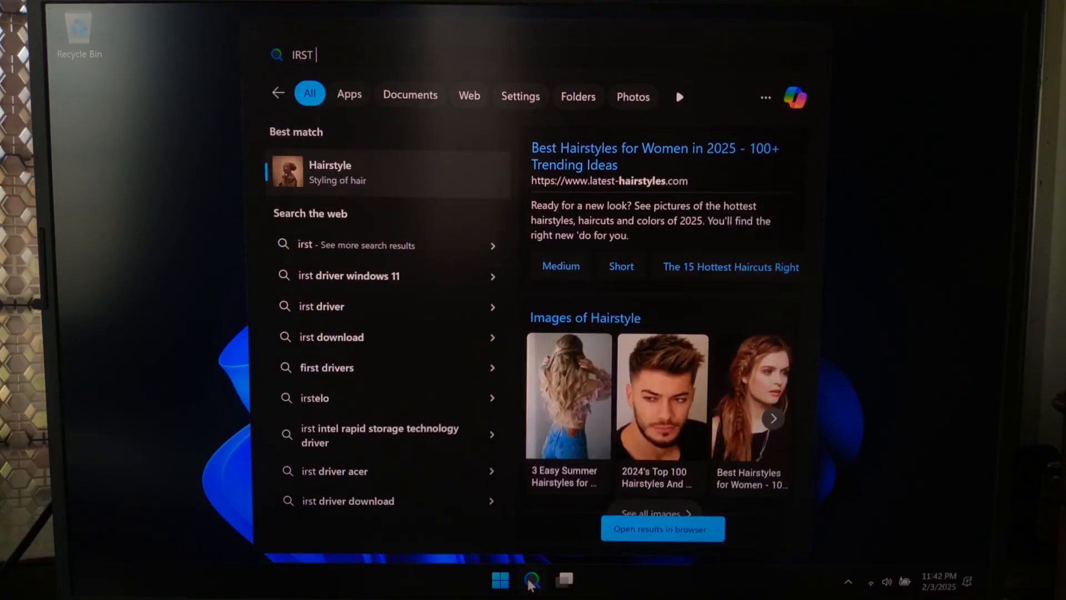
# Search Bing in Edge for 'irst driver windows 11' and browse the results.
pyautogui.click(350, 276)
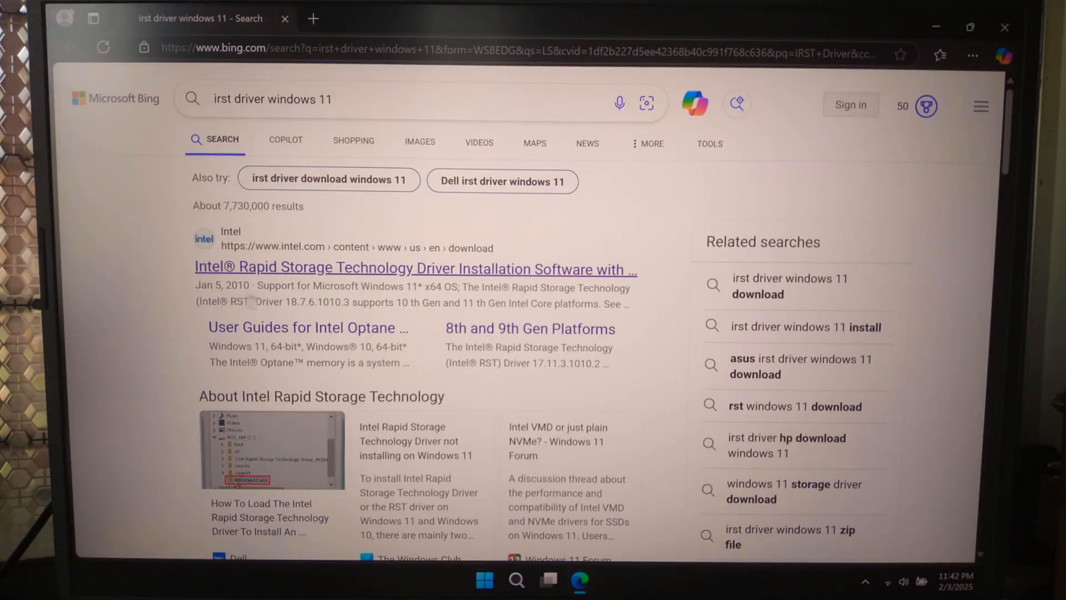
pyautogui.click(415, 267)
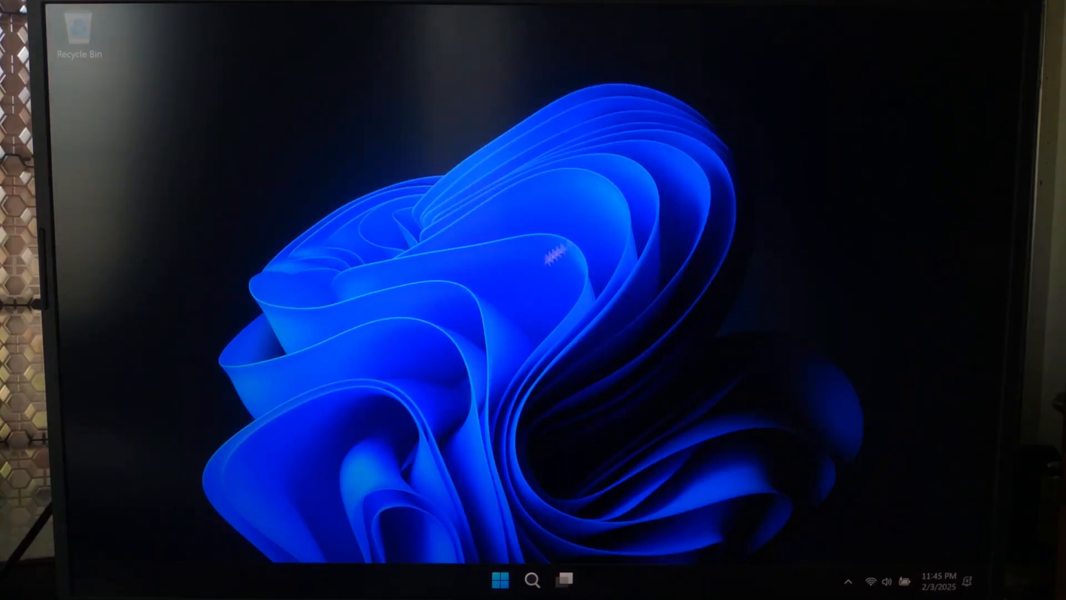
pyautogui.moveTo(513, 296)
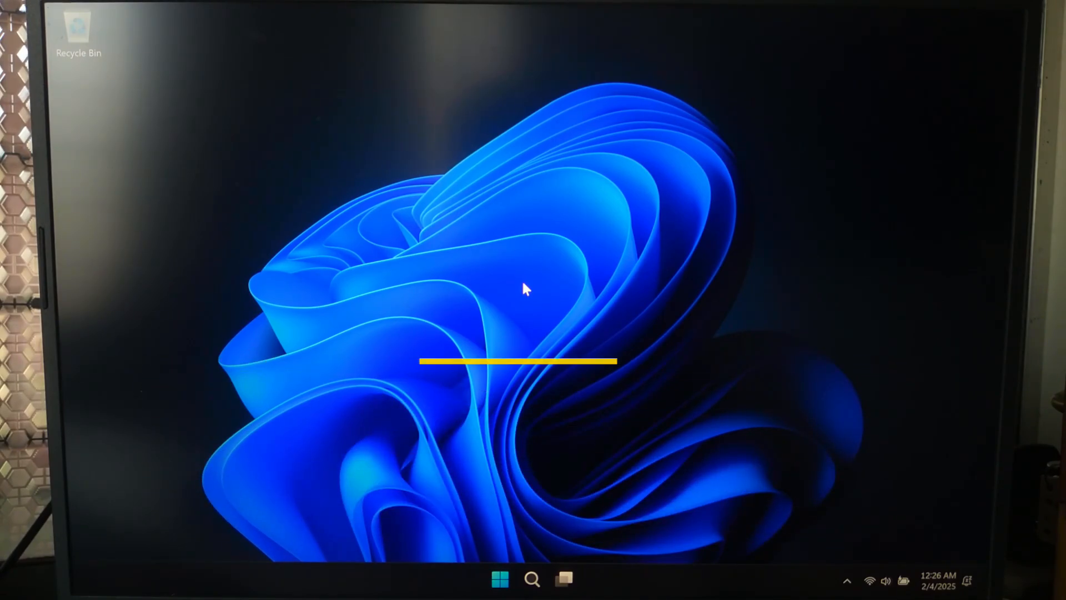
# Bring up the Start button's Quick Link menu of system tools.
pyautogui.rightClick(501, 580)
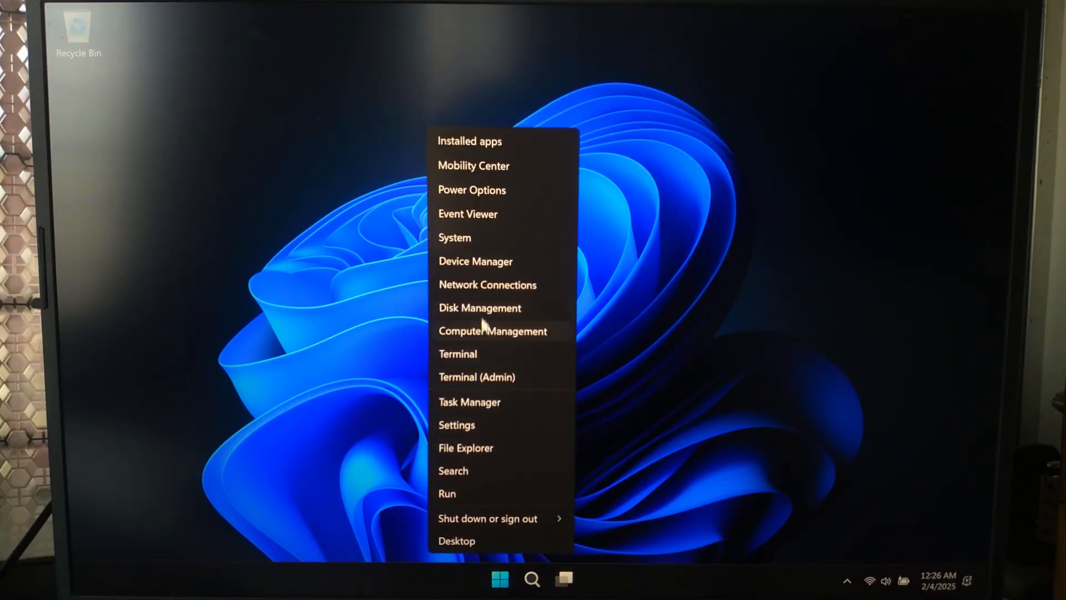
# Review Disk 0's volumes and removable Disk 2 in Disk Management, then close it.
pyautogui.click(480, 307)
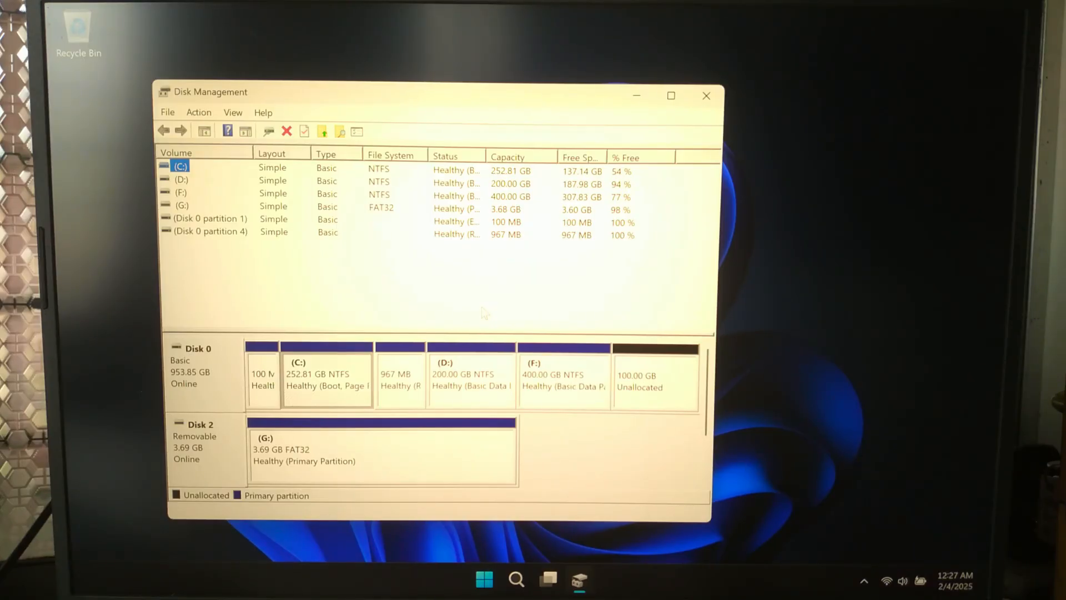
pyautogui.click(705, 96)
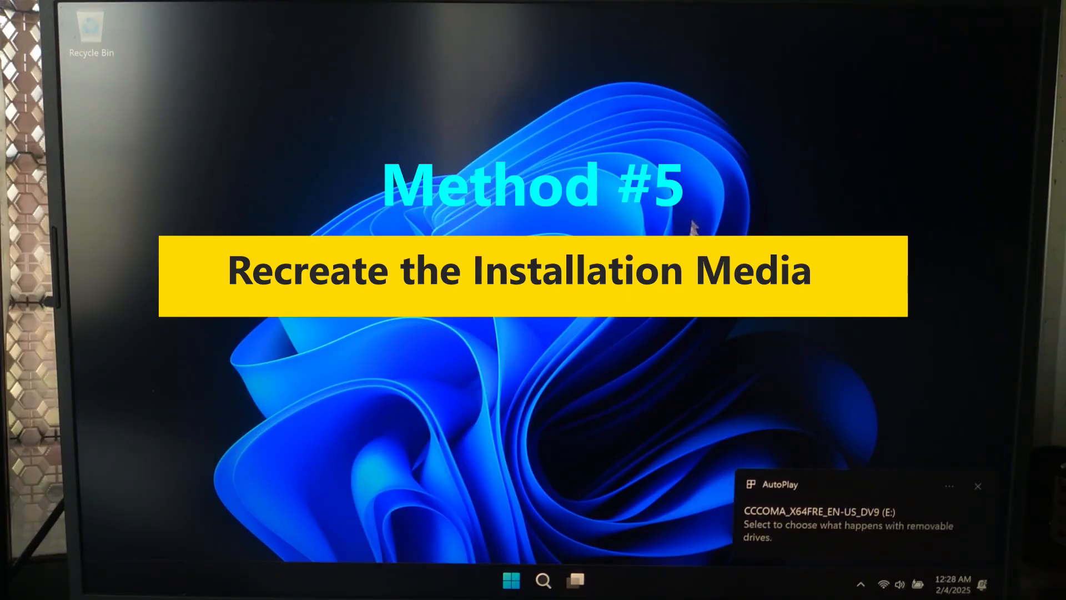
pyautogui.moveTo(826, 507)
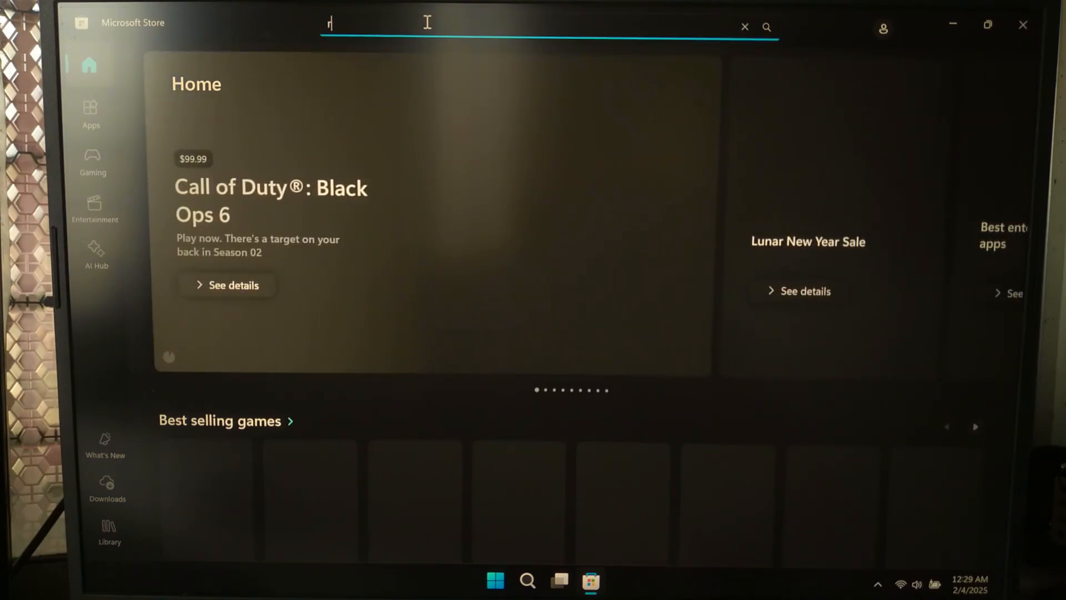
# Search the Microsoft Store for 'rufus' and launch Rufus.
pyautogui.write('ufus')
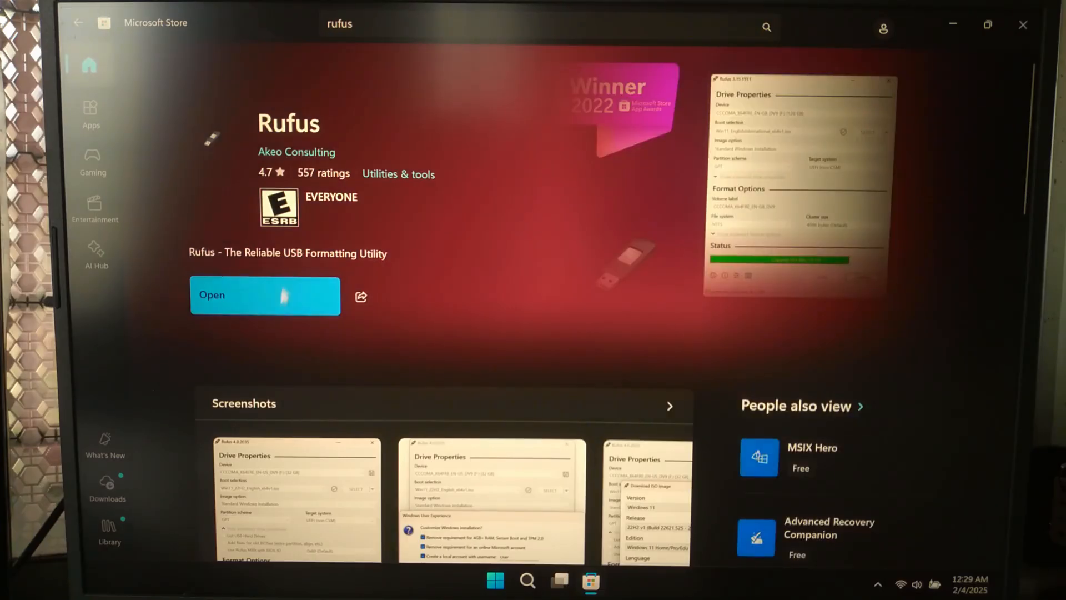
pyautogui.click(264, 296)
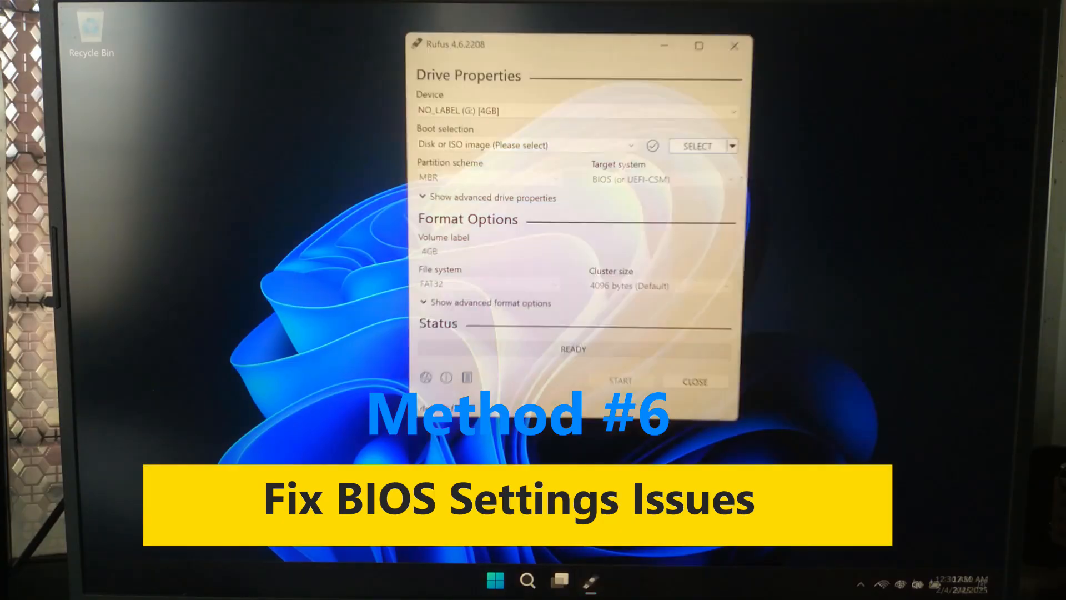
# Close Rufus, search Bing for 'cristaldis' and reach the CrystalDiskInfo download page on Crystal Dew World.
pyautogui.click(734, 47)
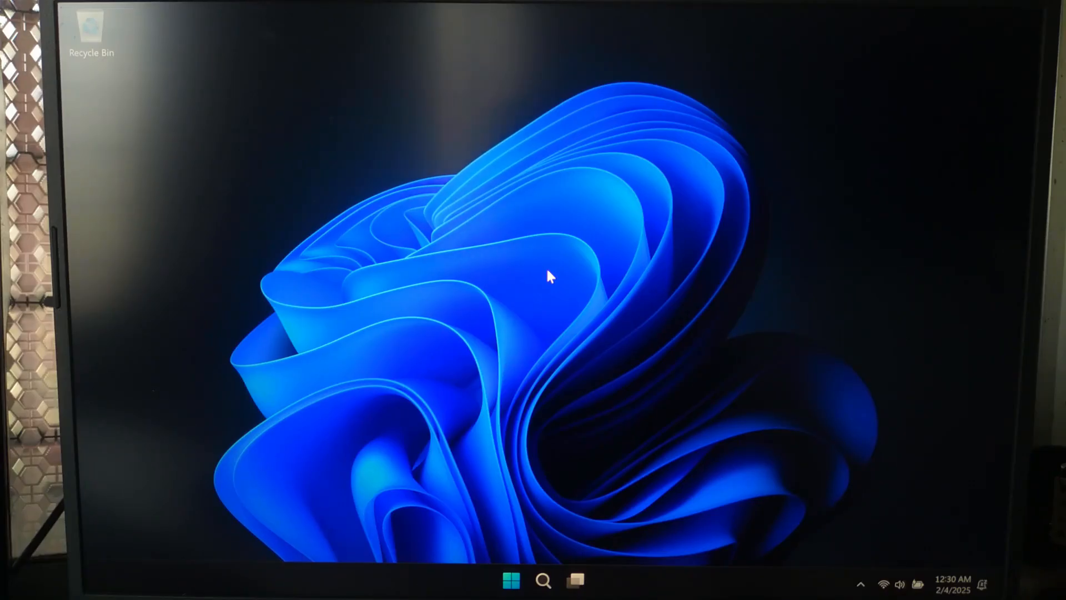
pyautogui.write('cristaldis')
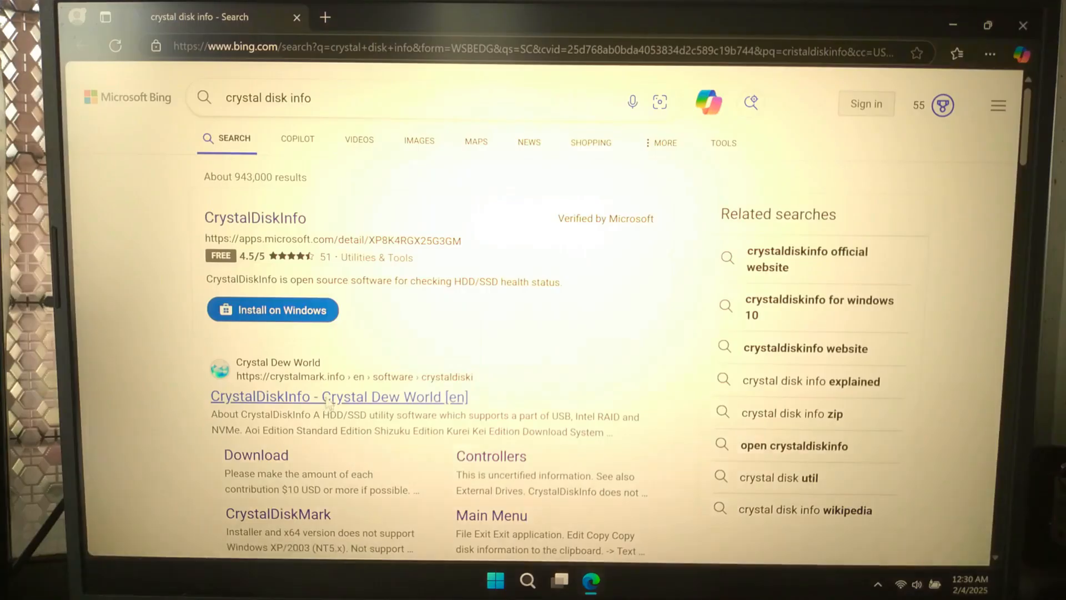
pyautogui.click(337, 396)
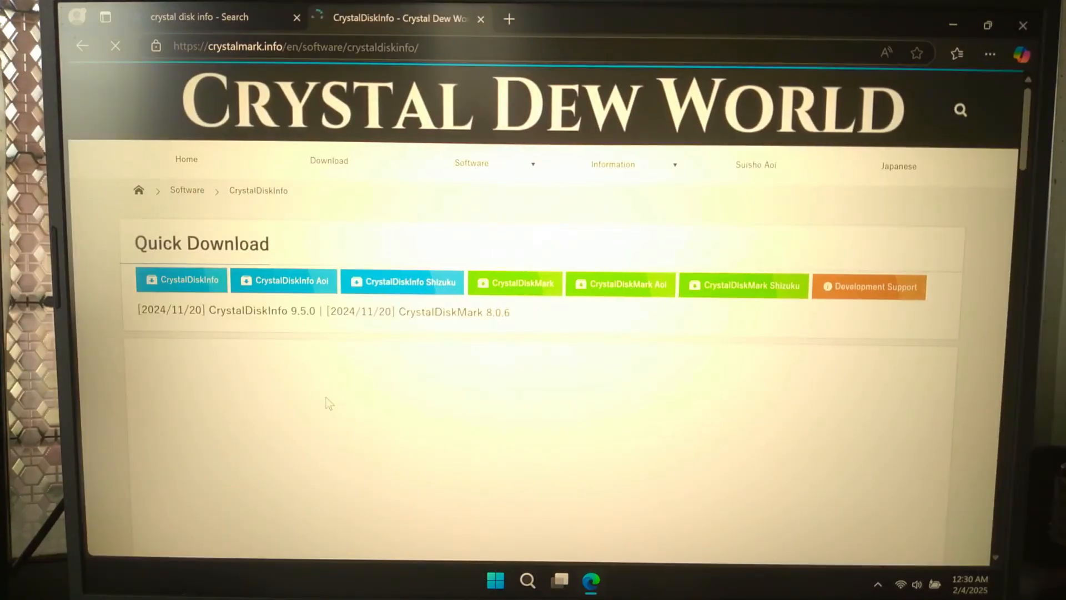
pyautogui.click(181, 279)
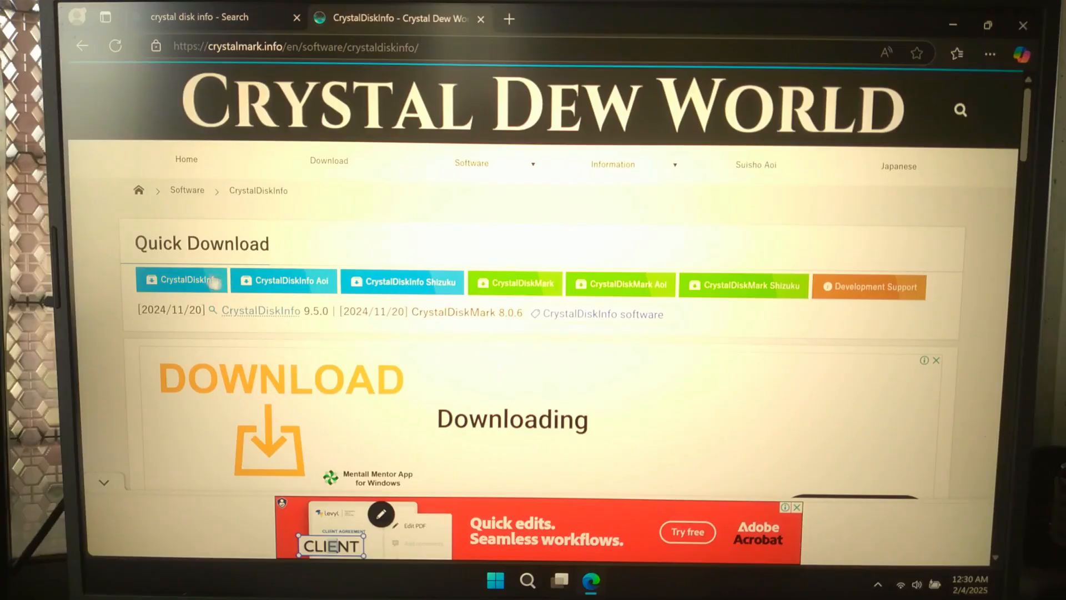
pyautogui.moveTo(181, 280)
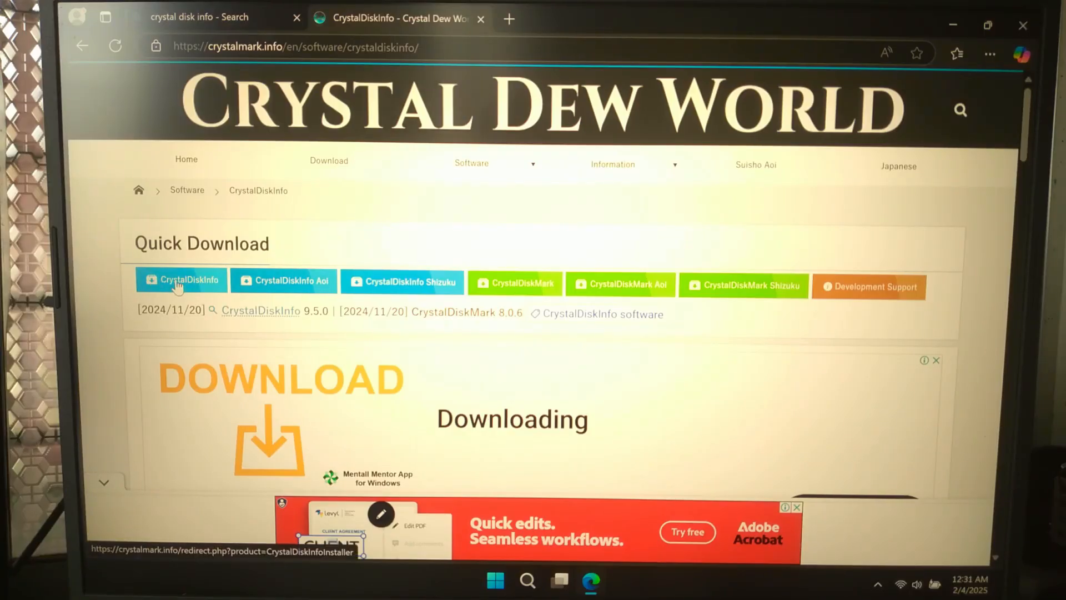